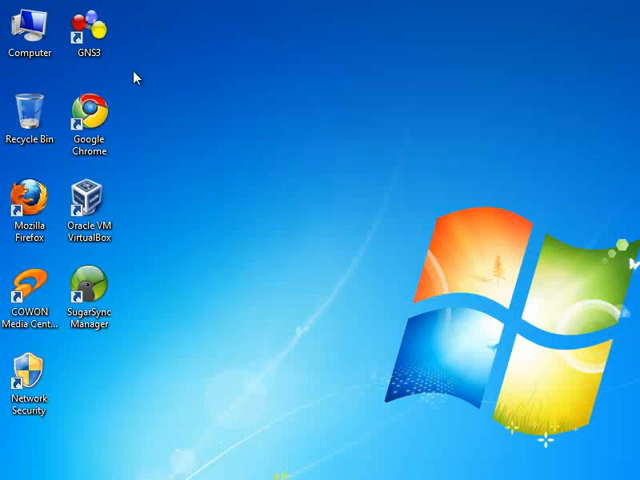
mouse_move(112, 58)
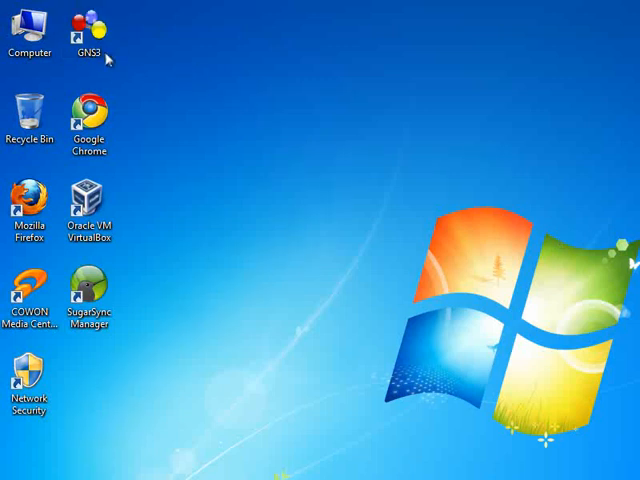
mouse_move(360, 136)
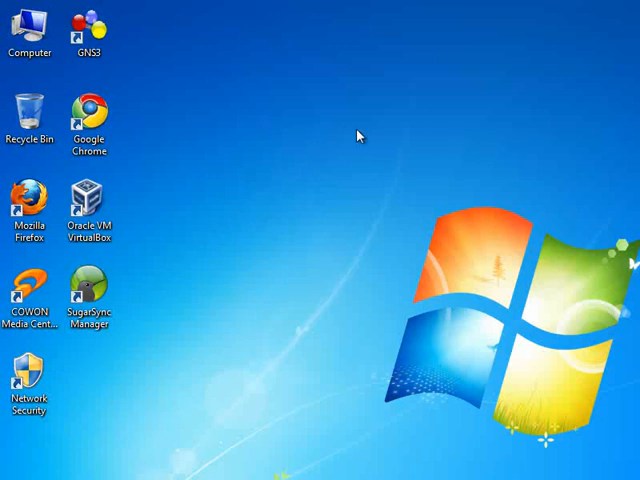
- Manage this computer from the desktop and show Device Manager's hardware categories
left_click(90, 30)
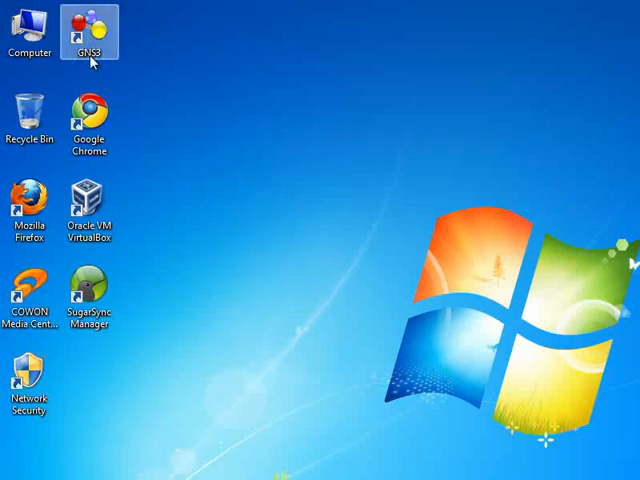
mouse_move(156, 72)
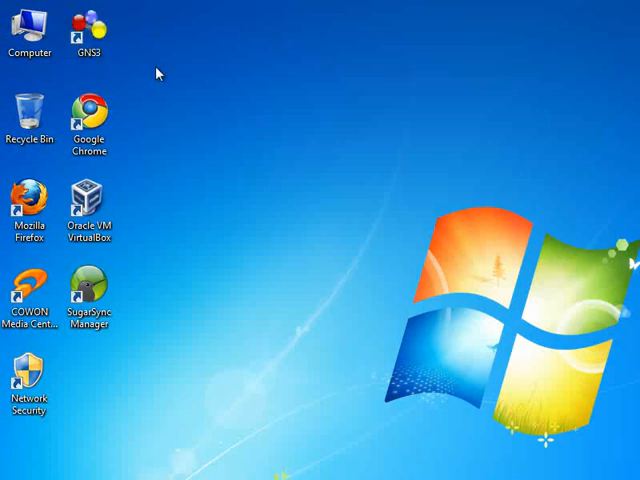
left_click(28, 30)
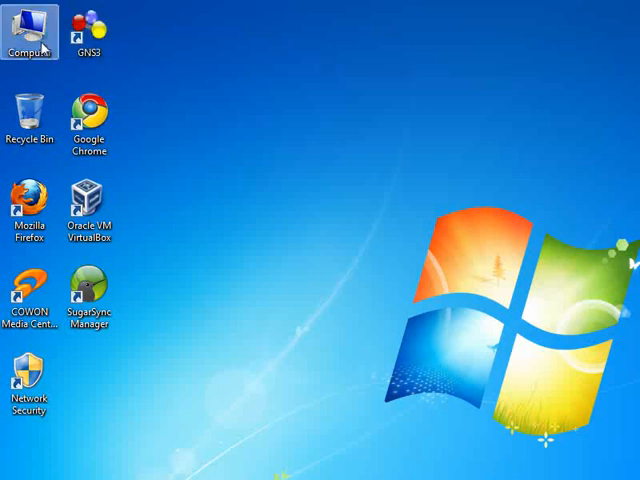
right_click(28, 42)
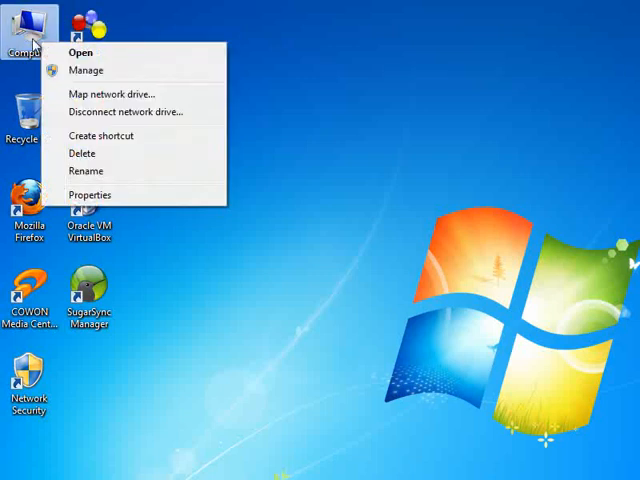
mouse_move(80, 48)
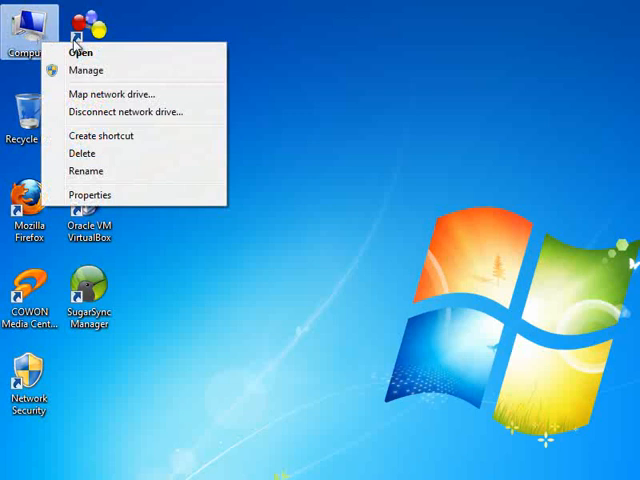
mouse_move(106, 72)
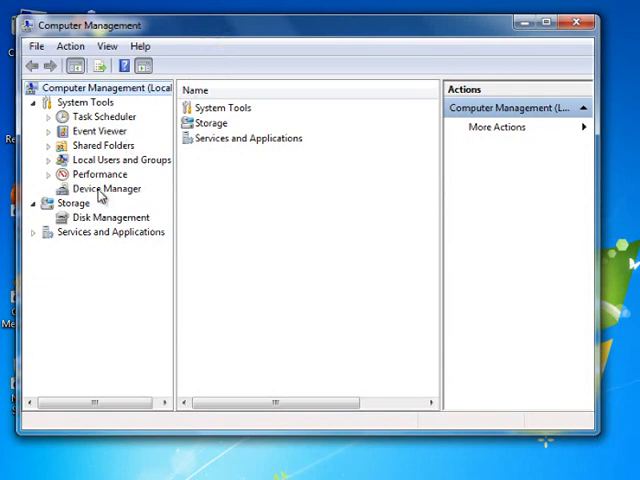
left_click(106, 188)
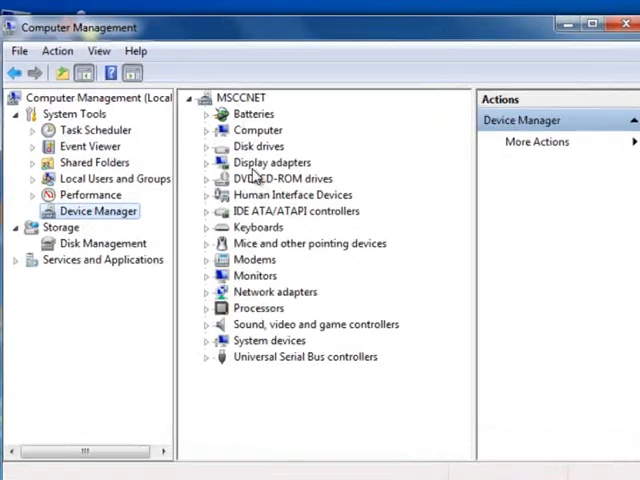
- Start the Add legacy hardware wizard and choose to select hardware manually from a list
right_click(240, 98)
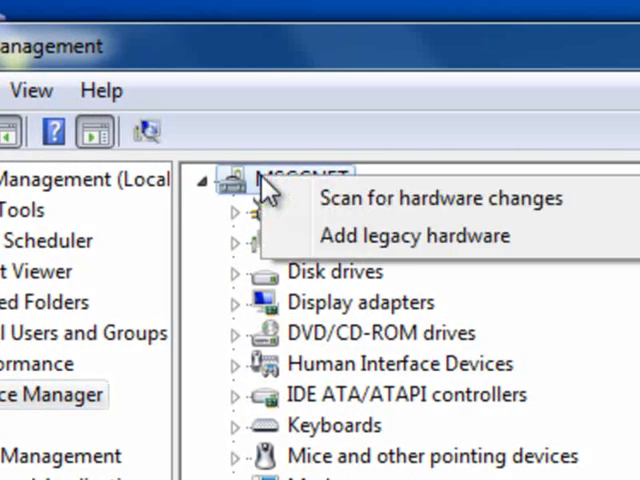
mouse_move(364, 236)
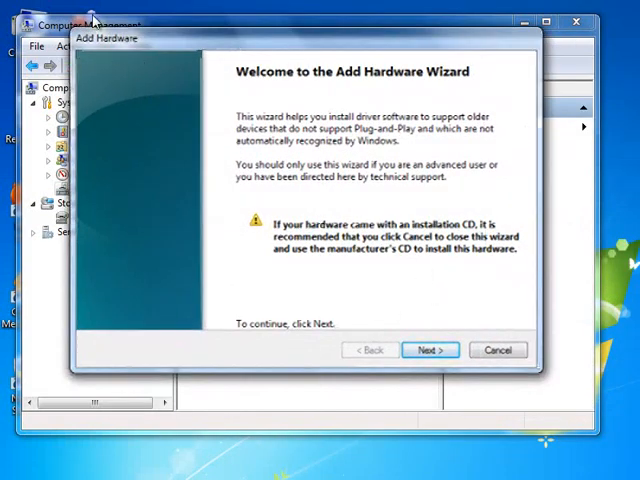
mouse_move(456, 318)
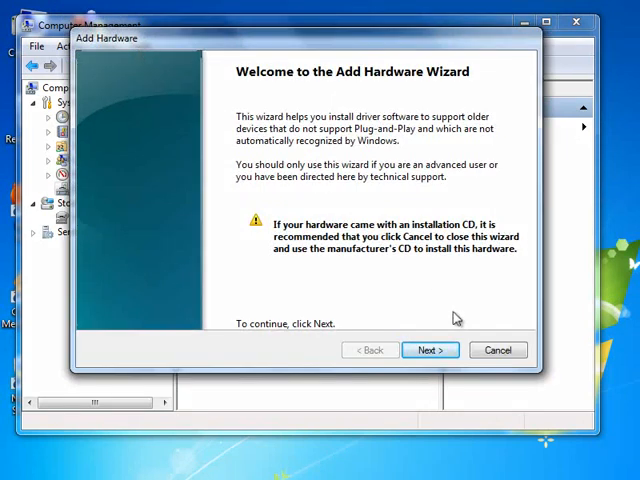
left_click(428, 348)
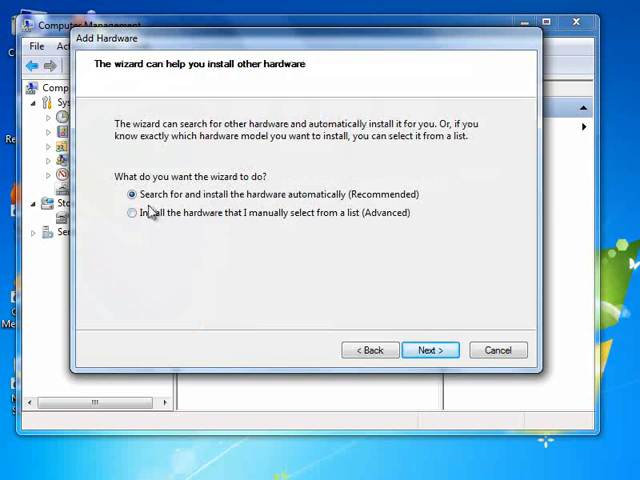
mouse_move(236, 188)
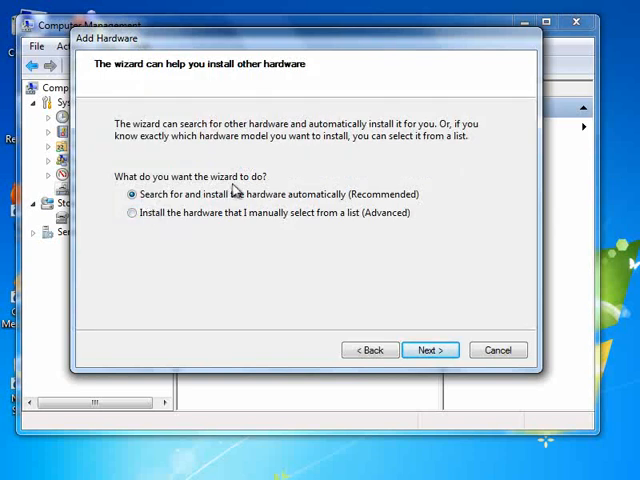
mouse_move(200, 204)
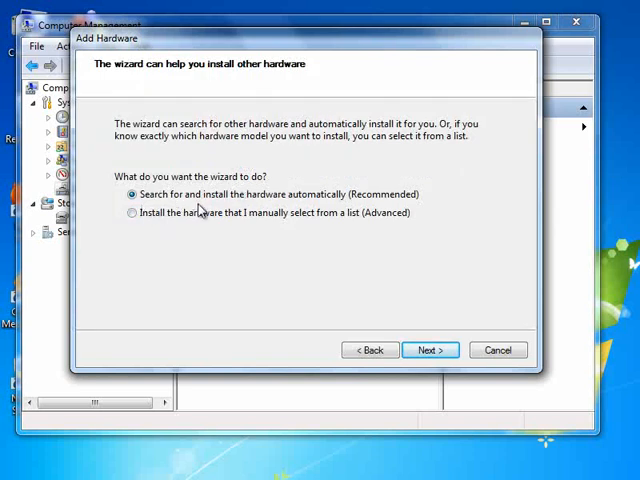
mouse_move(330, 208)
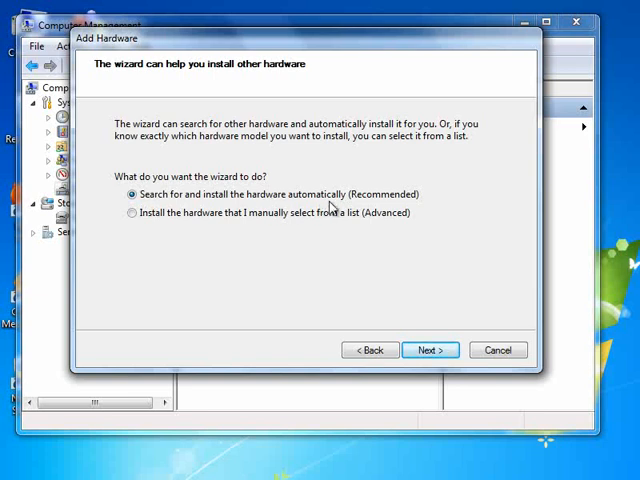
mouse_move(280, 228)
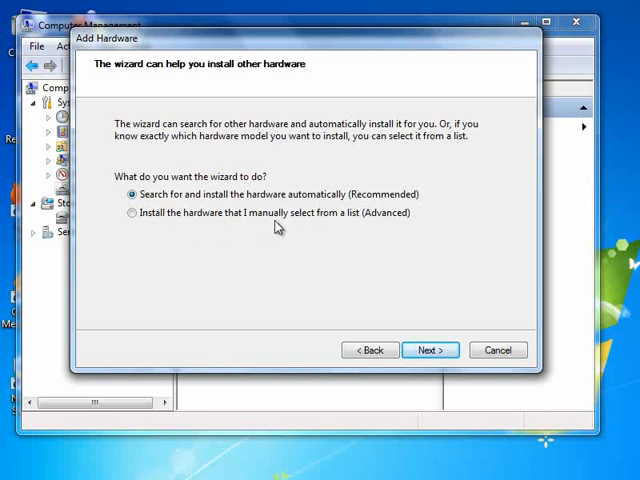
mouse_move(240, 224)
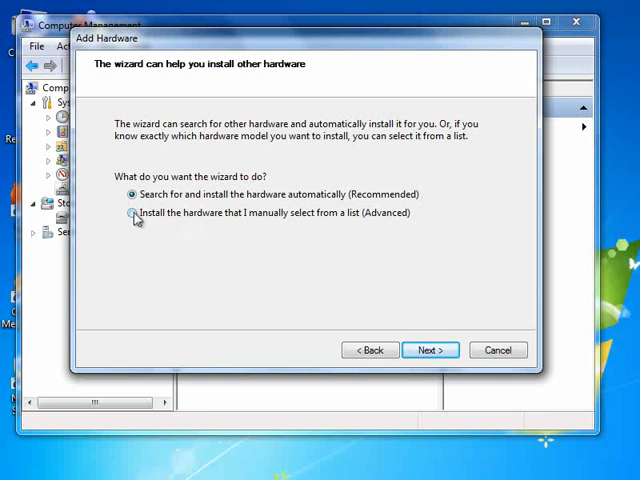
left_click(132, 212)
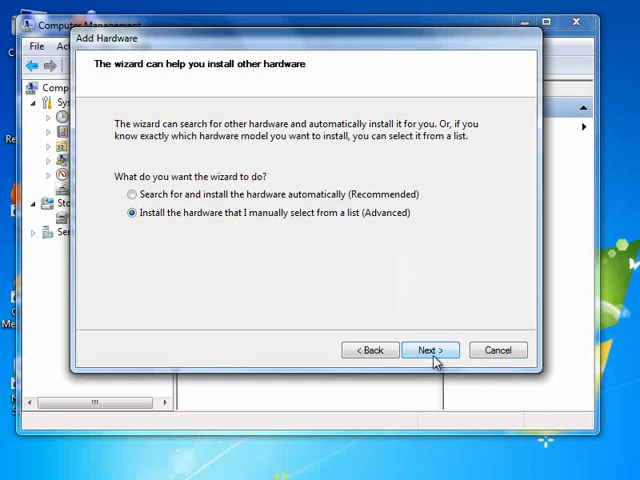
mouse_move(378, 288)
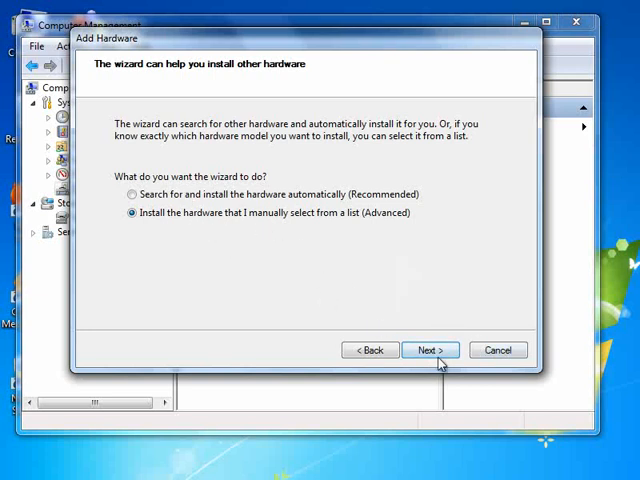
- Choose Network adapters, manufacturer Microsoft, and pick Microsoft Loopback Adapter
left_click(430, 350)
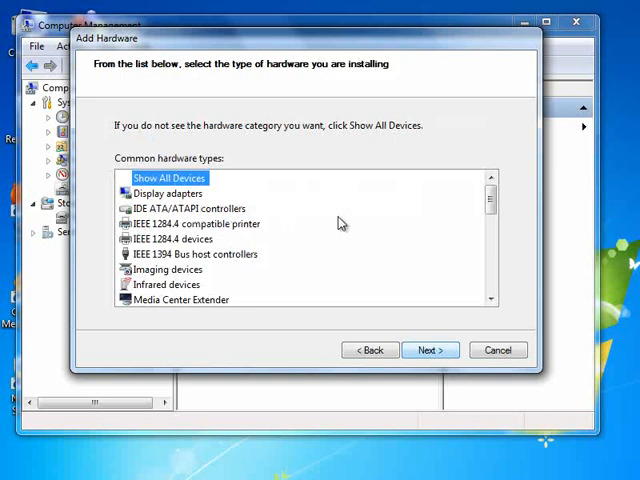
scroll("down", 3)
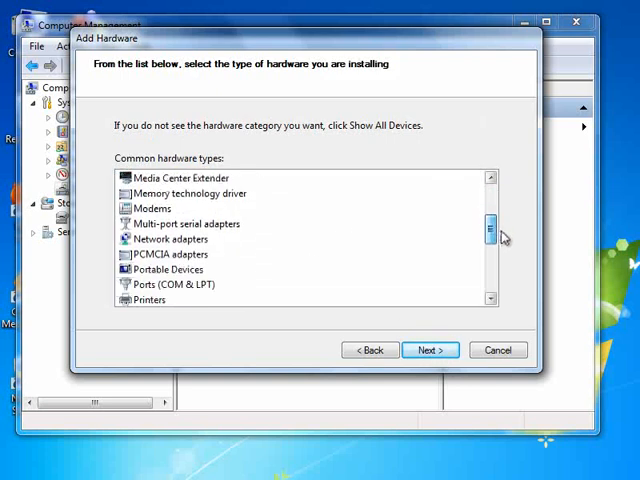
left_click(170, 238)
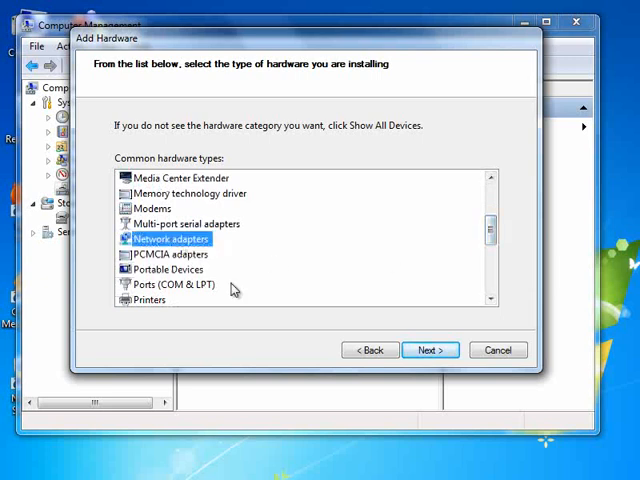
left_click(428, 350)
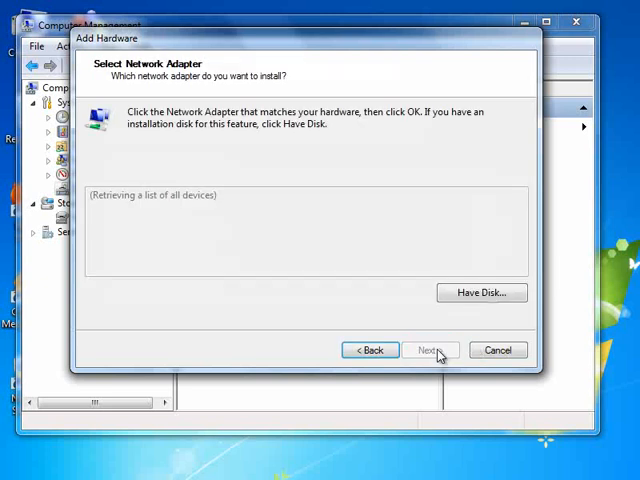
mouse_move(114, 212)
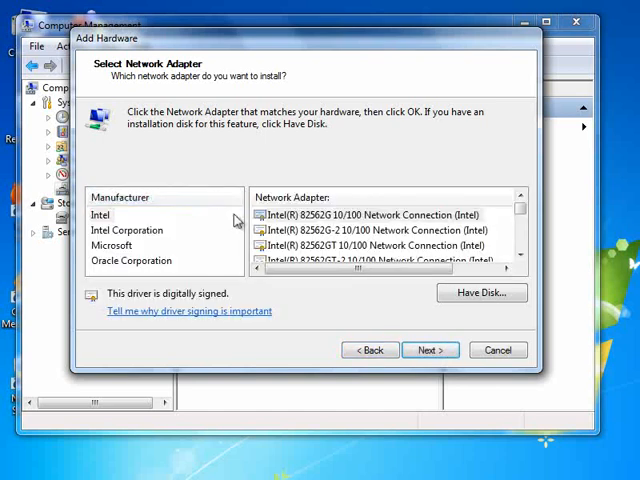
left_click(112, 244)
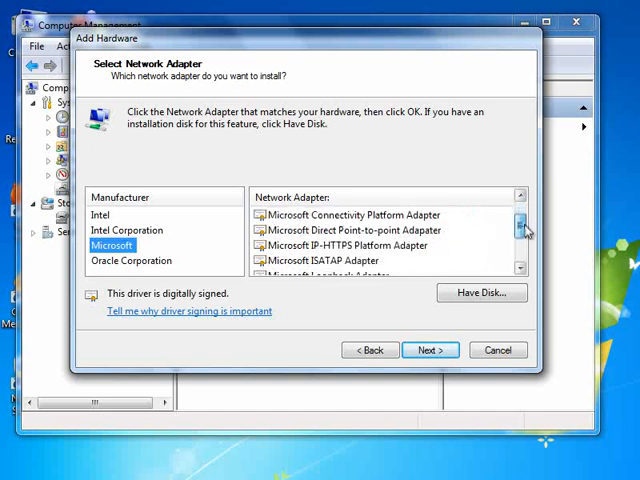
scroll("down", 3)
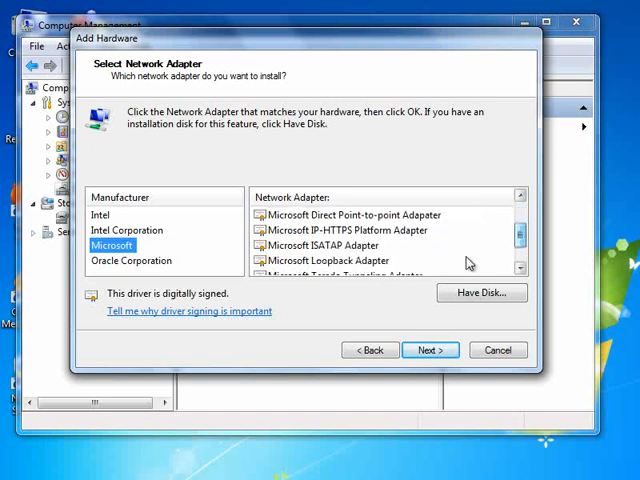
left_click(332, 260)
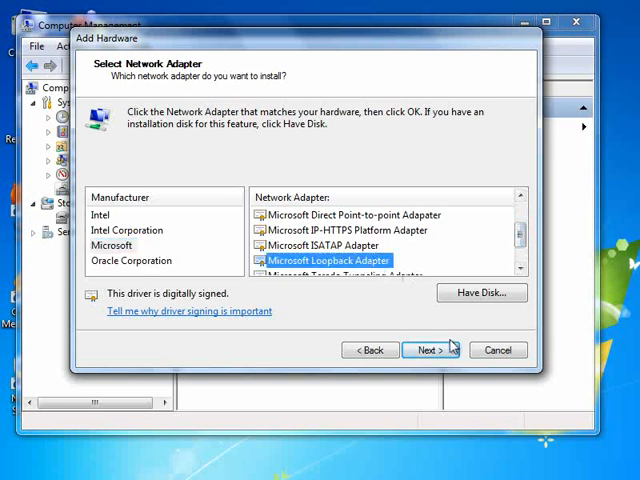
- Install the Microsoft Loopback Adapter and finish the wizard
left_click(428, 348)
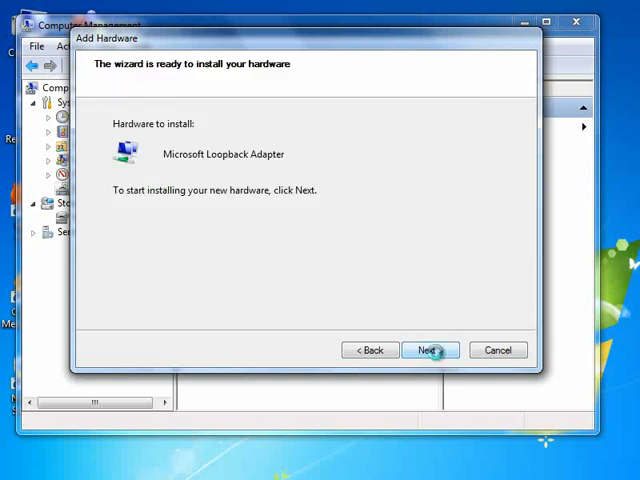
left_click(428, 350)
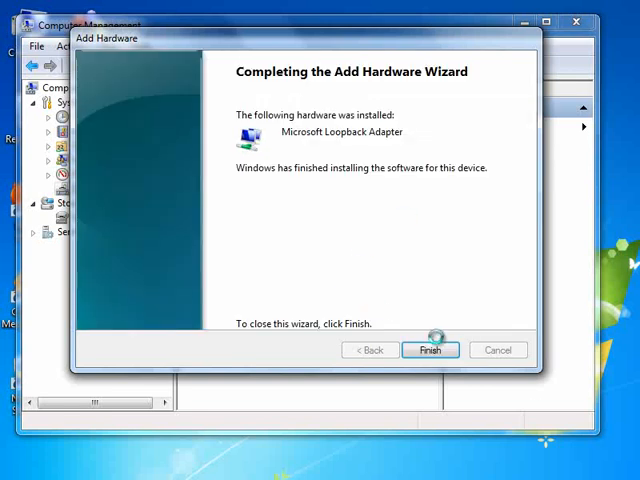
left_click(430, 350)
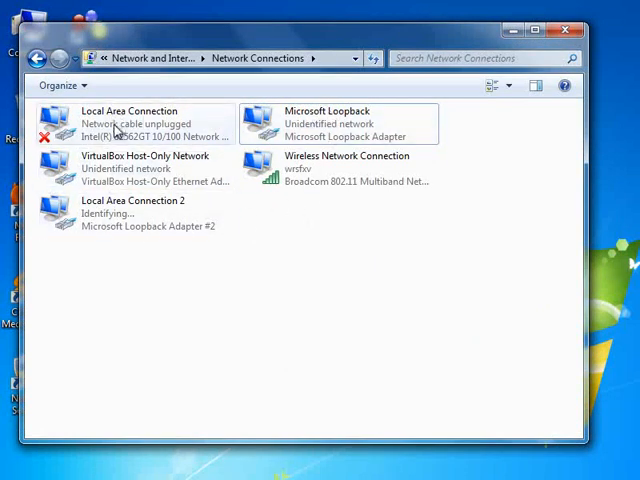
mouse_move(198, 132)
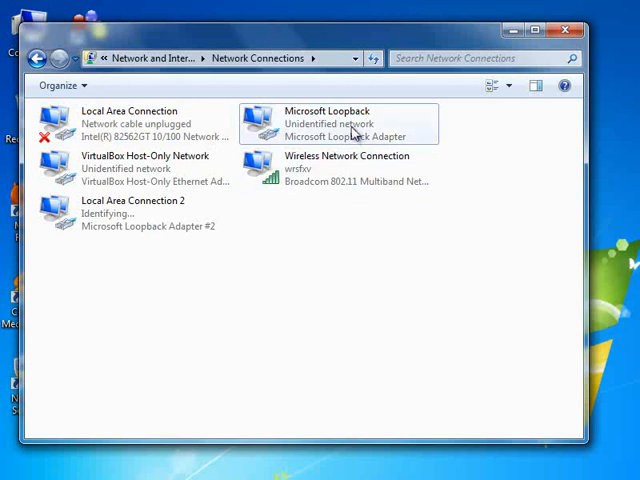
- Rename Local Area Connection 2 to 'Microsoft Loopback 2' in Network Connections
left_click(330, 122)
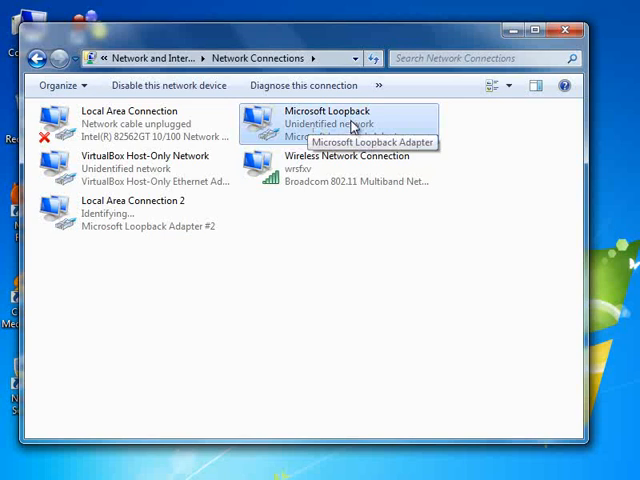
mouse_move(324, 120)
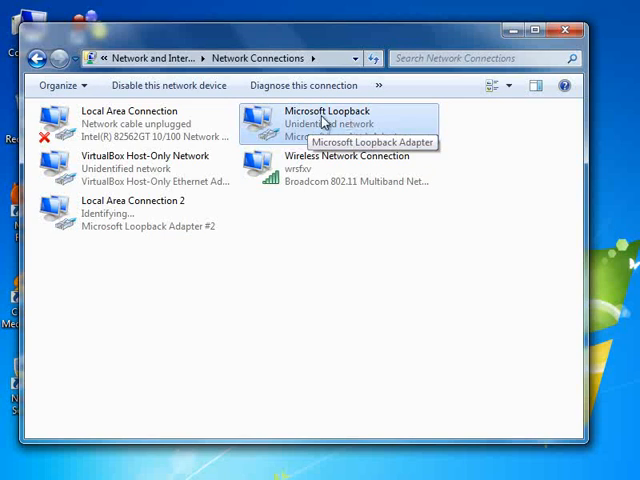
mouse_move(384, 128)
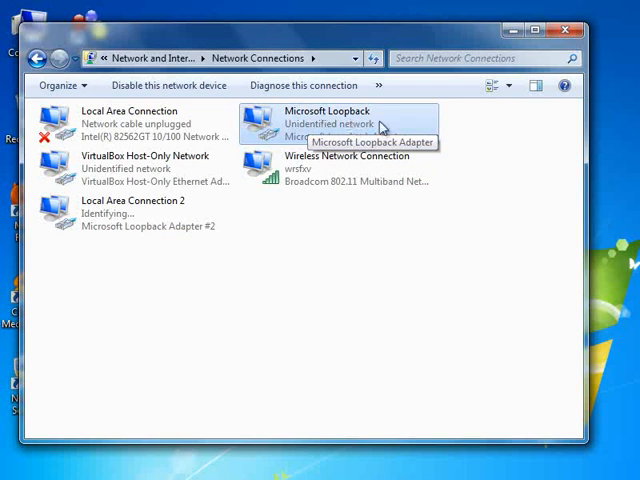
mouse_move(290, 136)
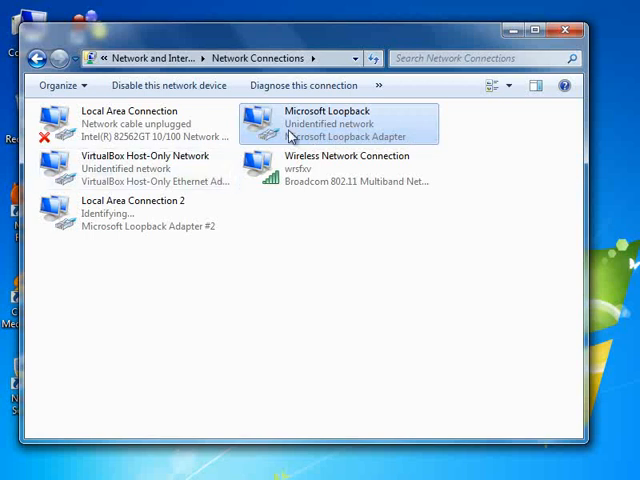
left_click(136, 216)
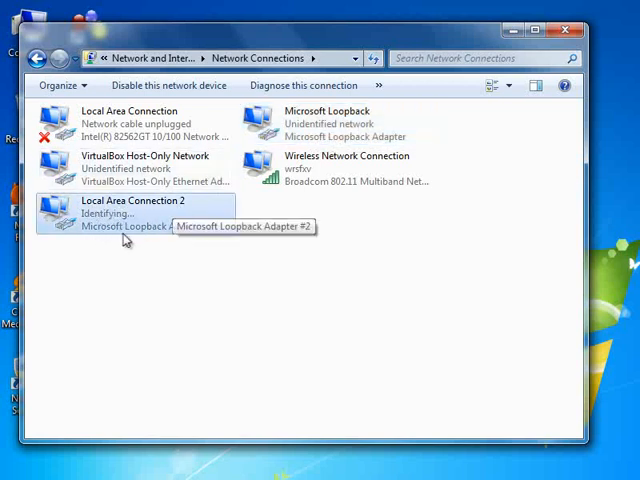
mouse_move(170, 228)
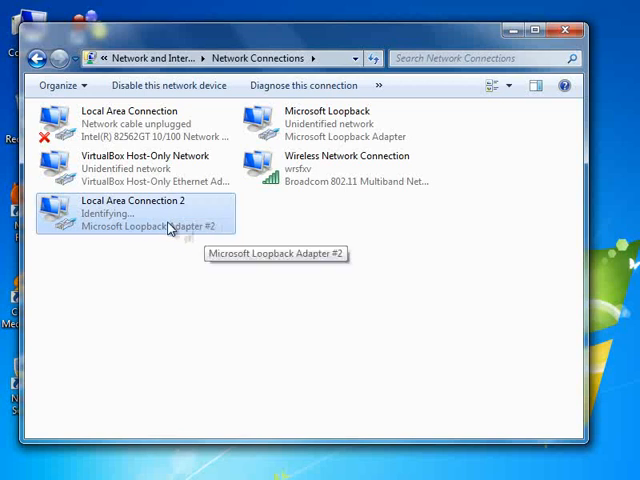
right_click(136, 210)
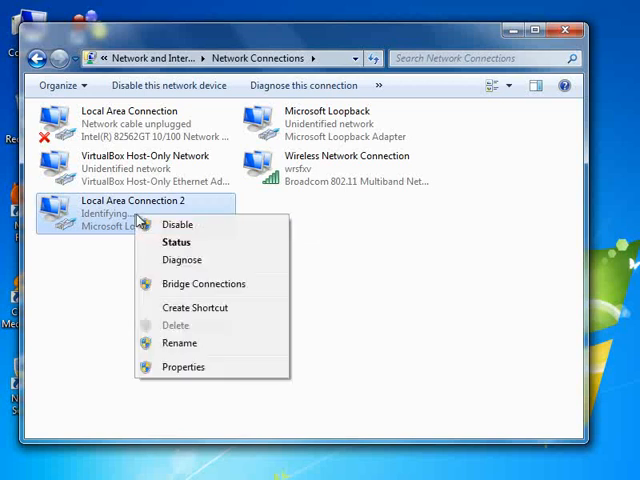
left_click(180, 344)
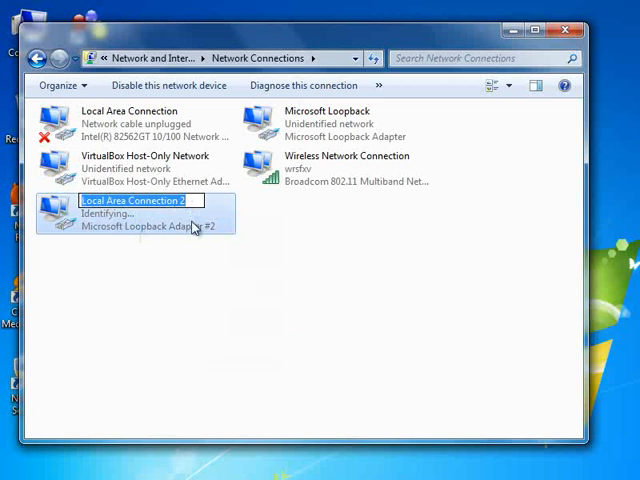
type("Microsoft Loopback 2")
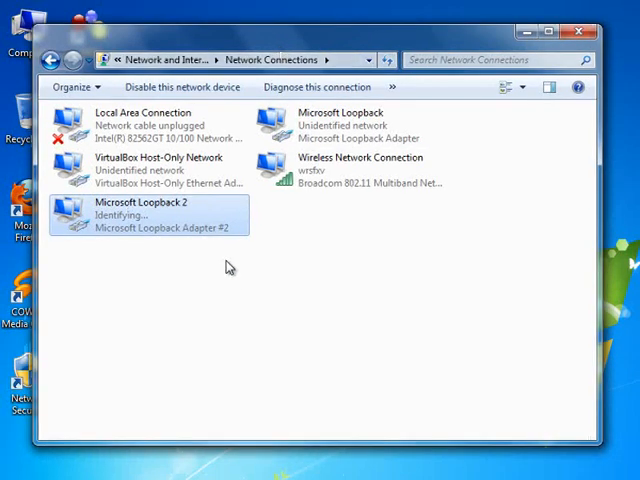
mouse_move(204, 304)
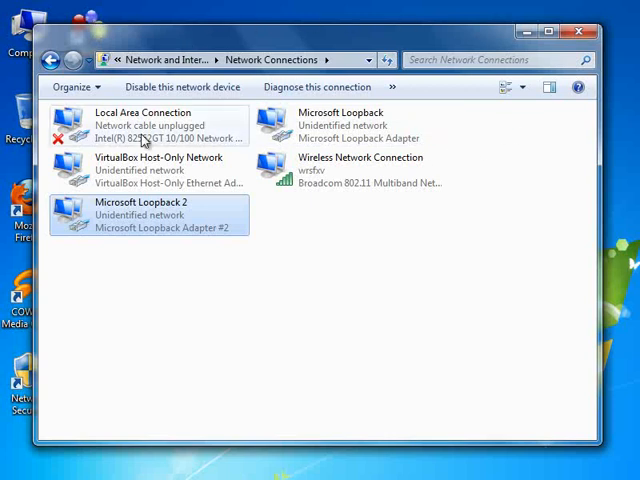
mouse_move(214, 252)
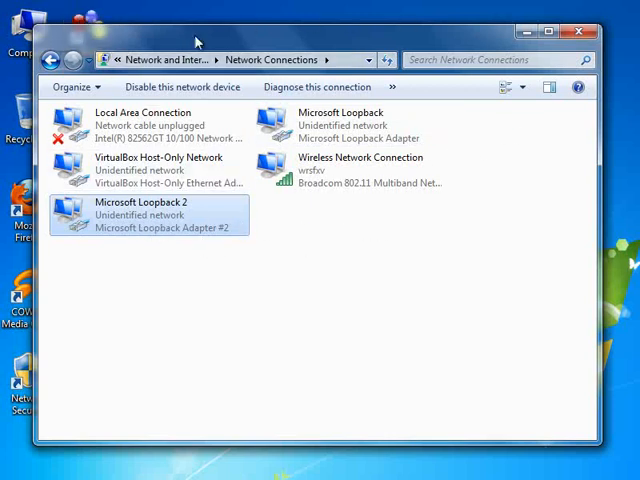
mouse_move(228, 252)
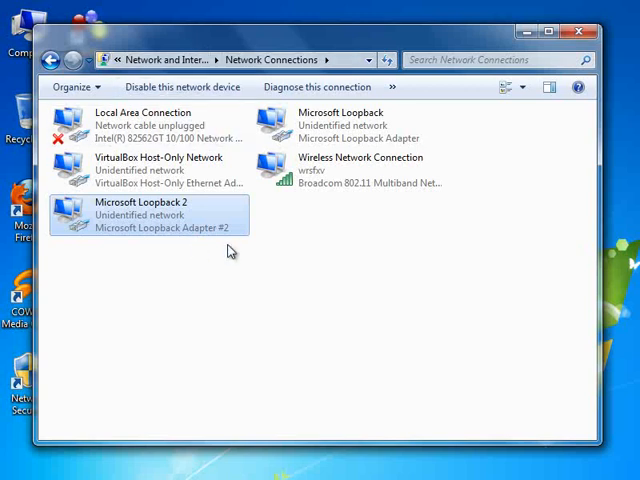
mouse_move(388, 266)
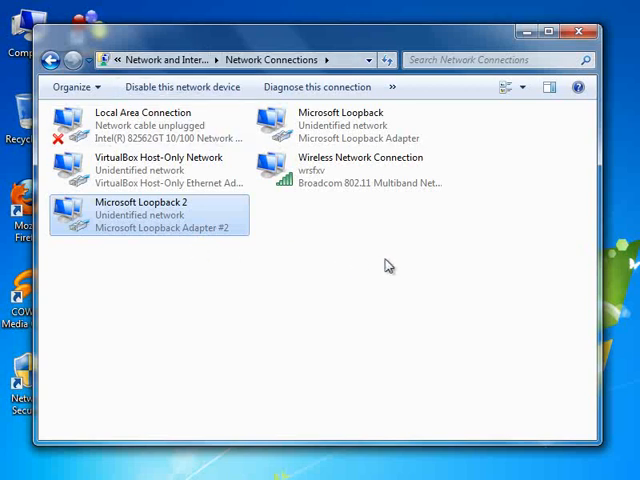
left_click(344, 124)
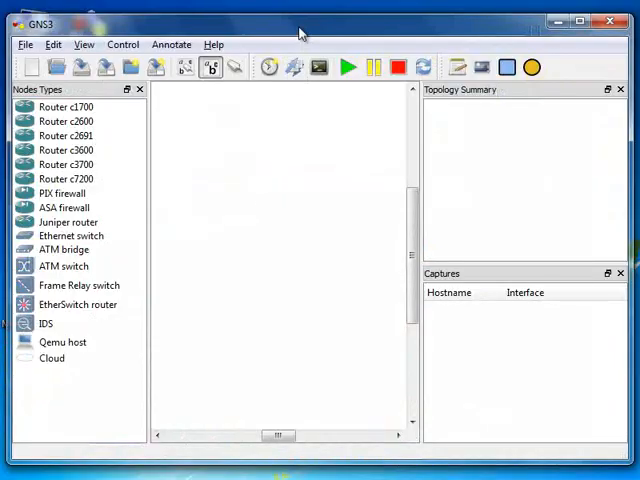
mouse_move(224, 216)
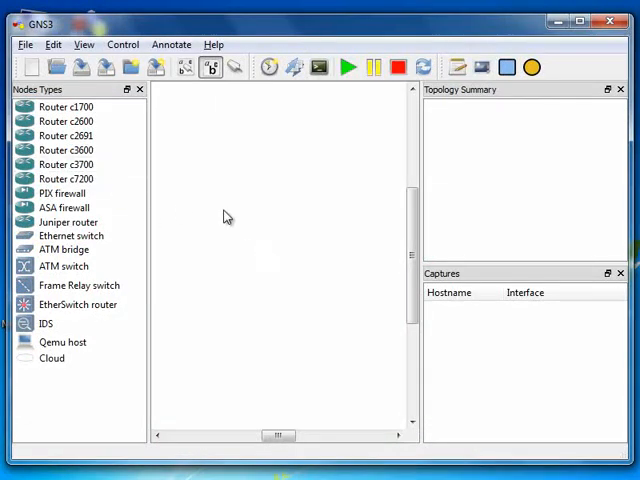
- Drop a c7200 router R1 near the top of the canvas and pick the Cloud node type
left_click_drag(68, 178, 300, 152)
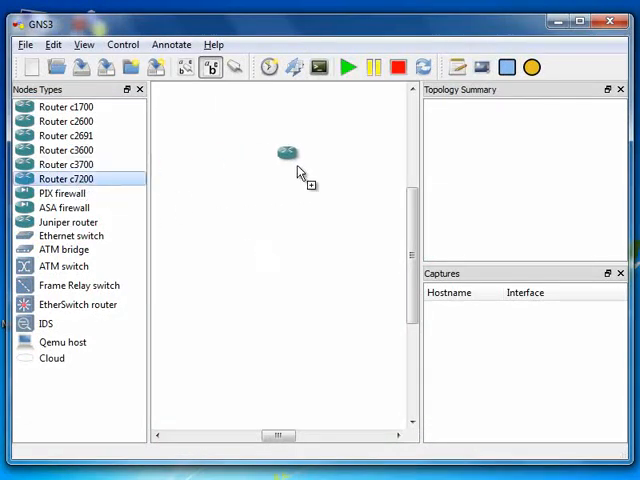
left_click_drag(284, 150, 256, 178)
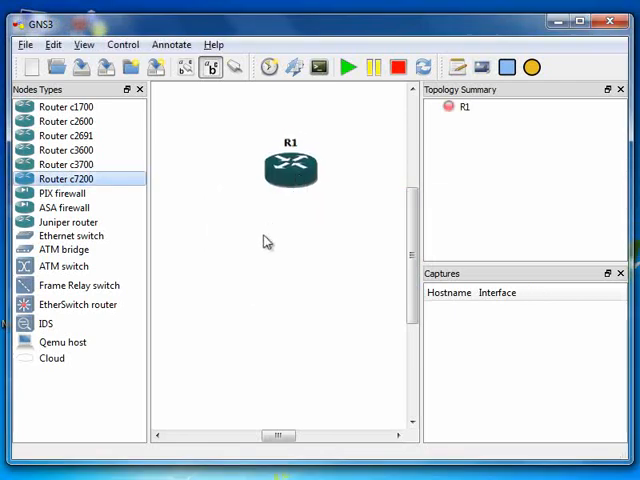
mouse_move(260, 224)
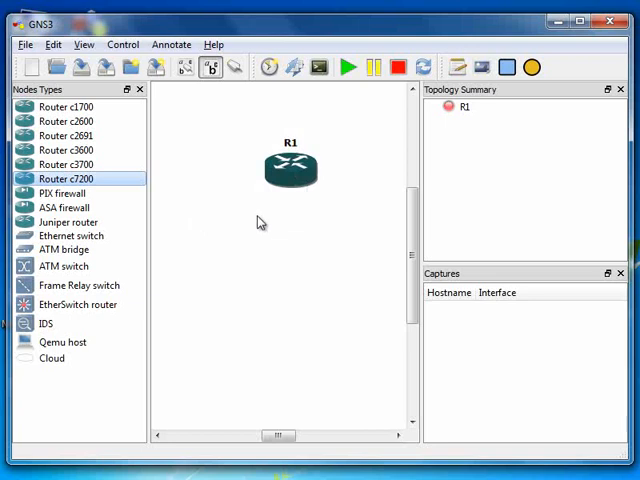
mouse_move(356, 196)
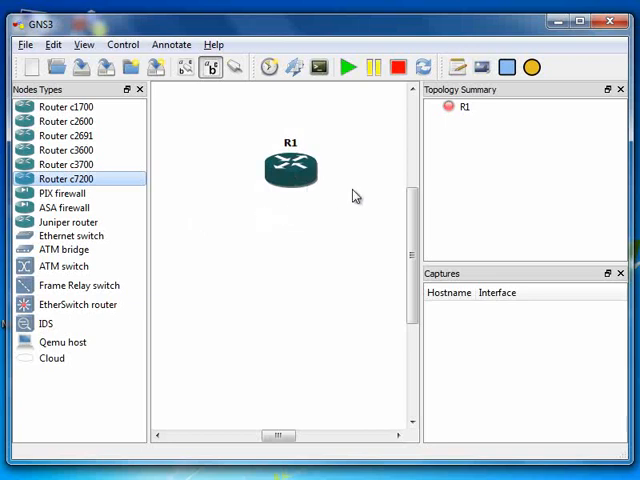
mouse_move(304, 248)
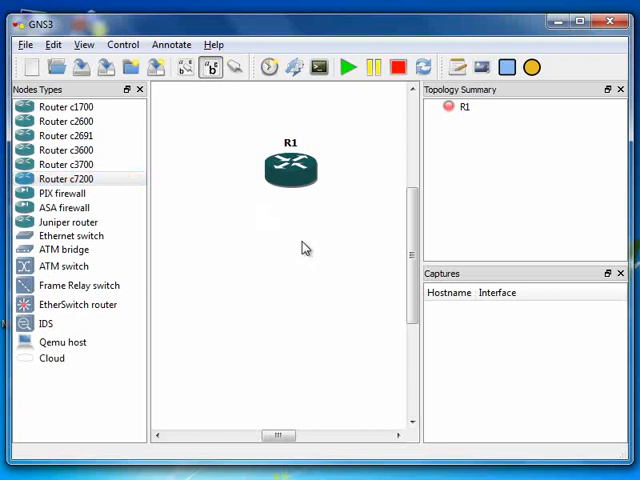
mouse_move(212, 332)
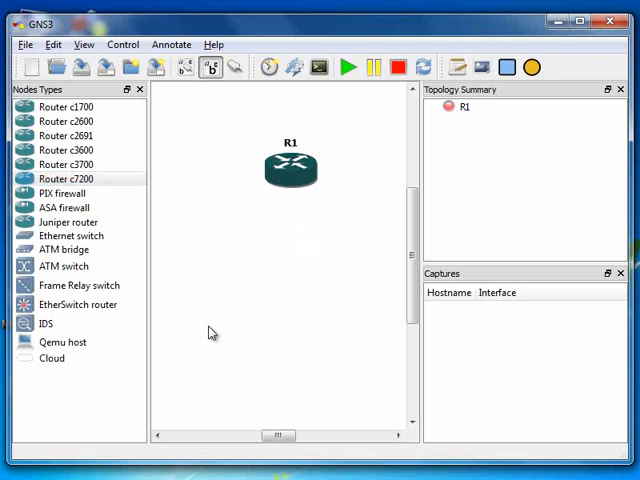
left_click(52, 358)
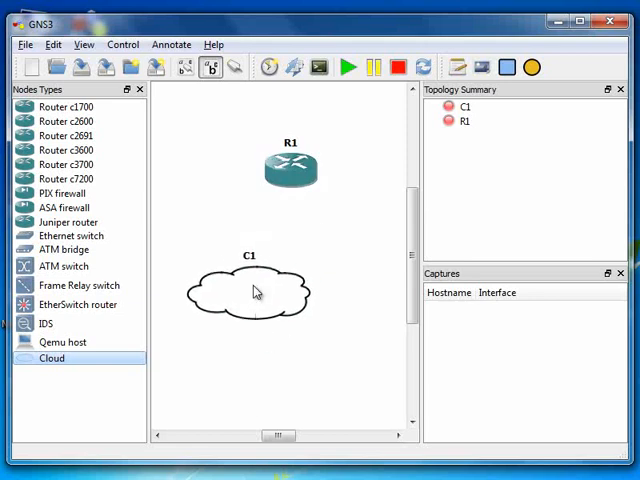
- Bring up cloud C1's node configurator from its context menu
right_click(256, 292)
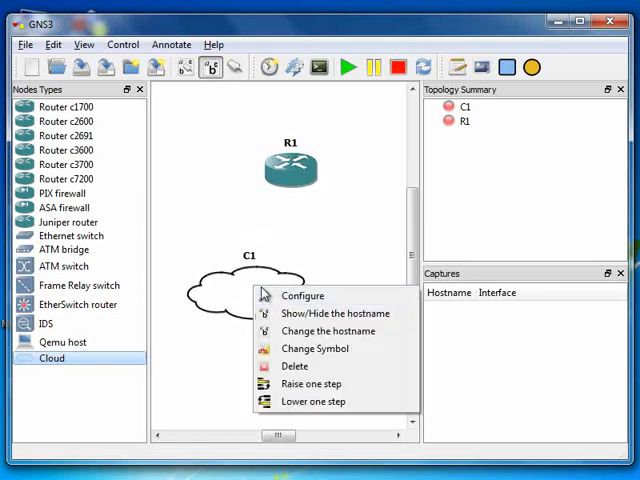
left_click(304, 296)
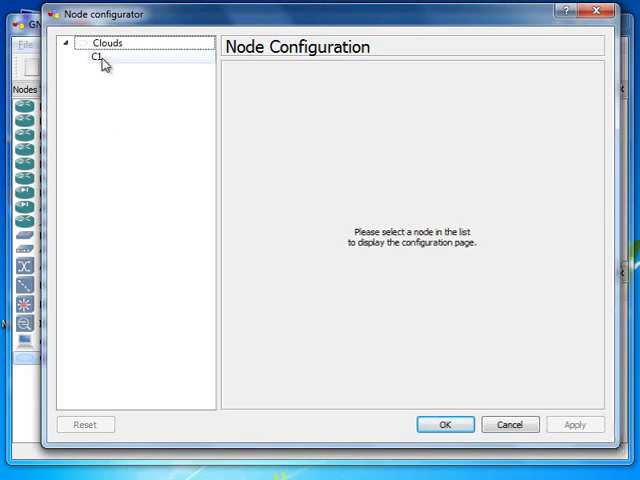
- Show C1's NIO Ethernet page listing the host's adapters including Microsoft Loopback
left_click(96, 56)
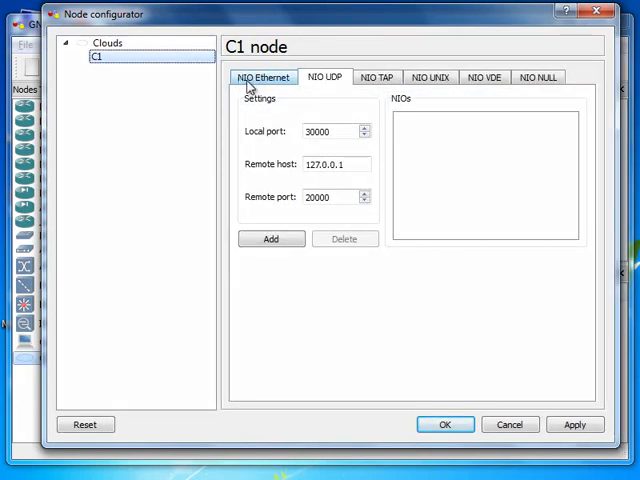
left_click(262, 76)
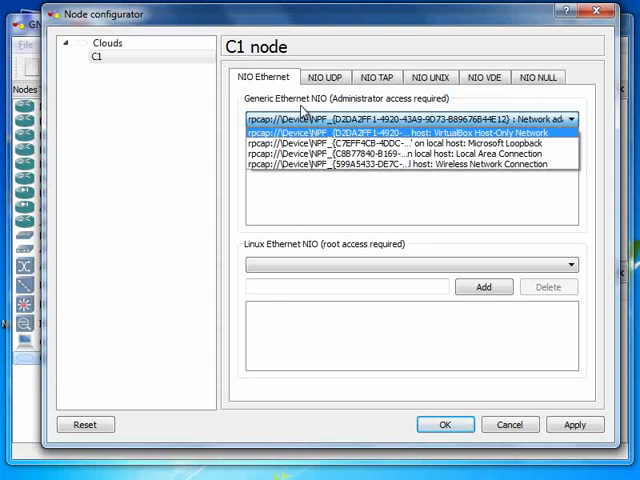
mouse_move(450, 110)
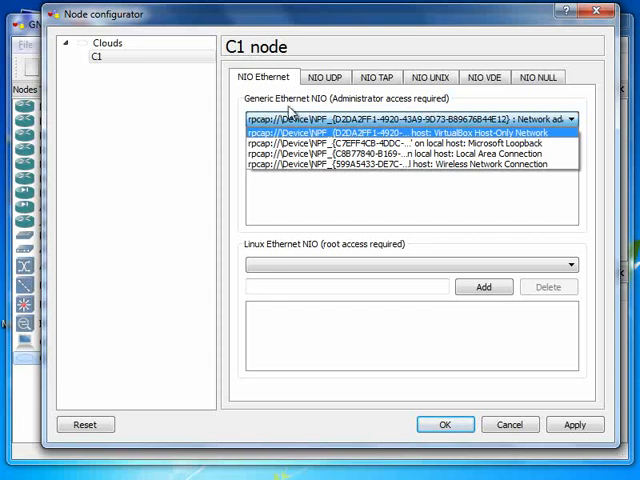
mouse_move(324, 108)
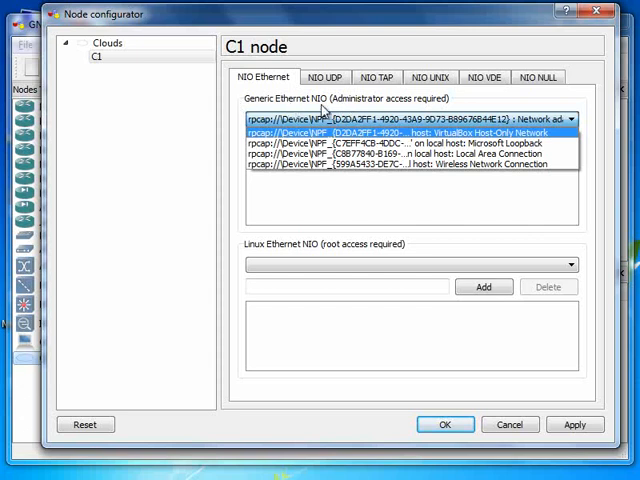
mouse_move(318, 104)
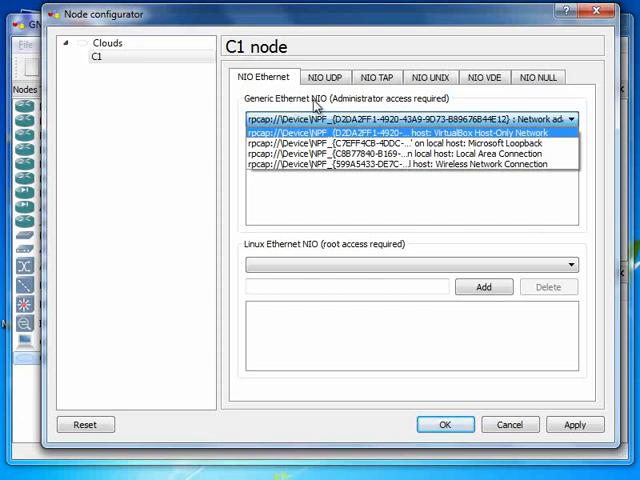
mouse_move(284, 100)
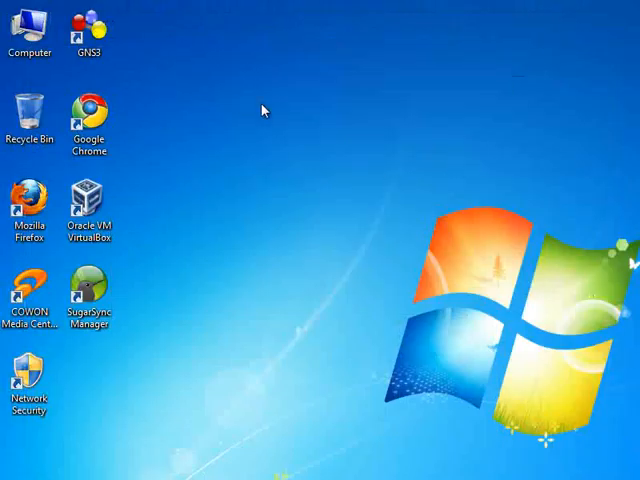
- Show the GNS3 shortcut's Compatibility properties for running as administrator
left_click(88, 30)
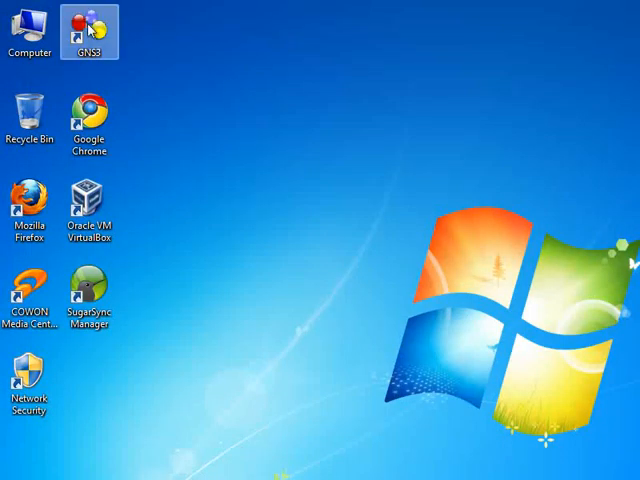
right_click(90, 24)
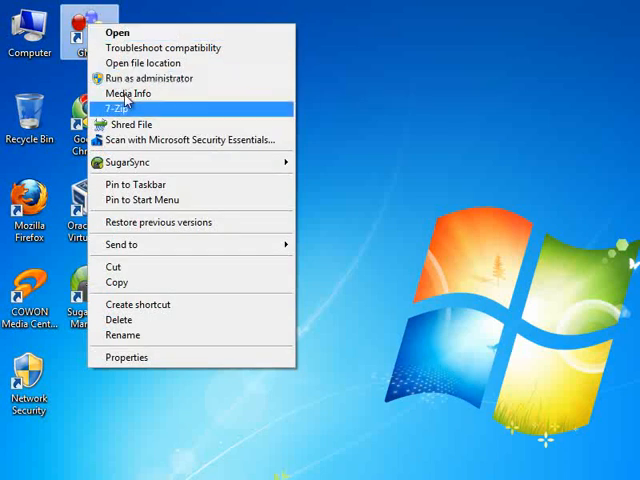
mouse_move(156, 196)
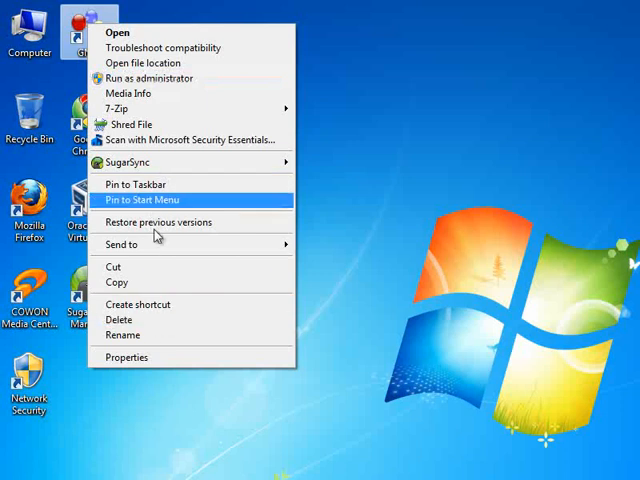
left_click(128, 356)
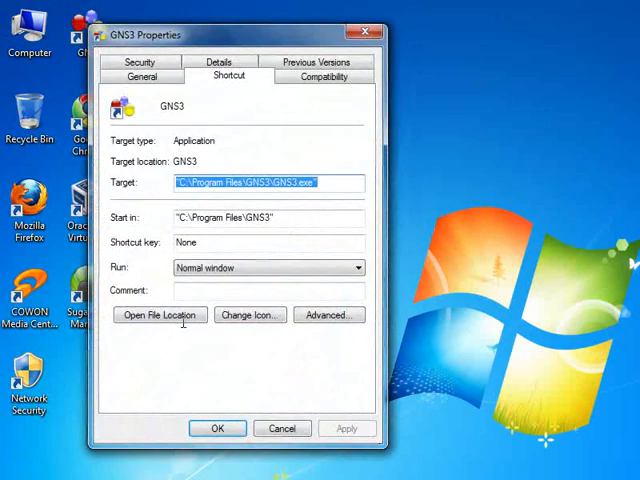
left_click(324, 76)
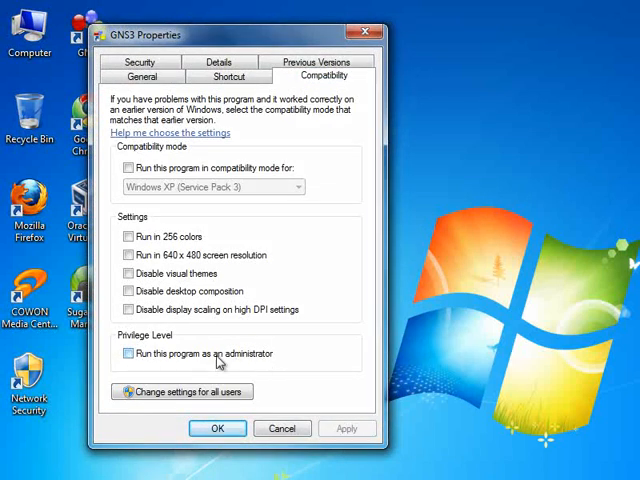
mouse_move(248, 370)
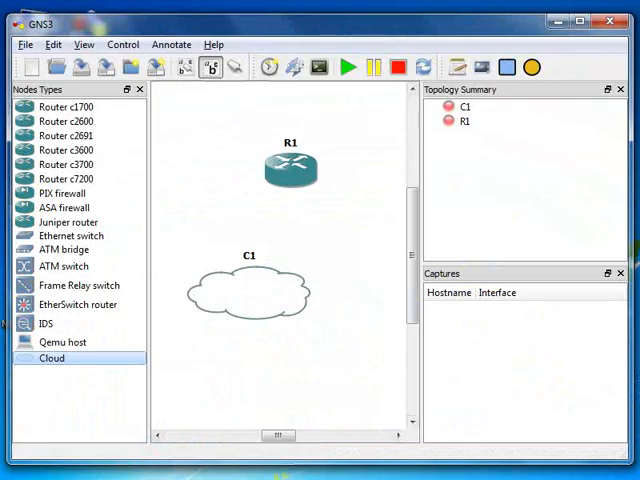
- Add a generic Ethernet NIO on the Microsoft Loopback adapter to C1 and confirm
right_click(250, 296)
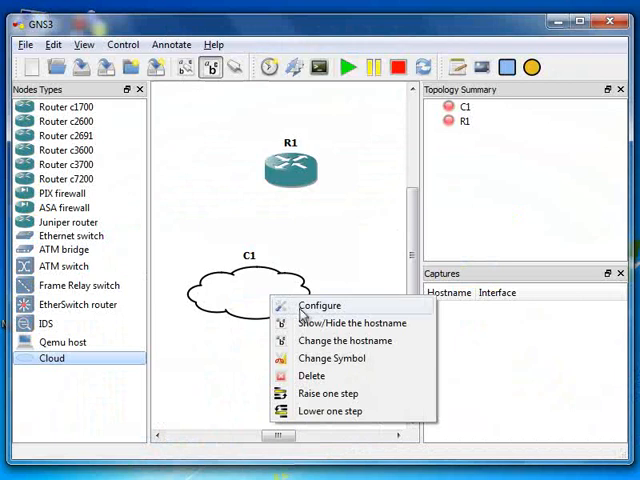
left_click(320, 304)
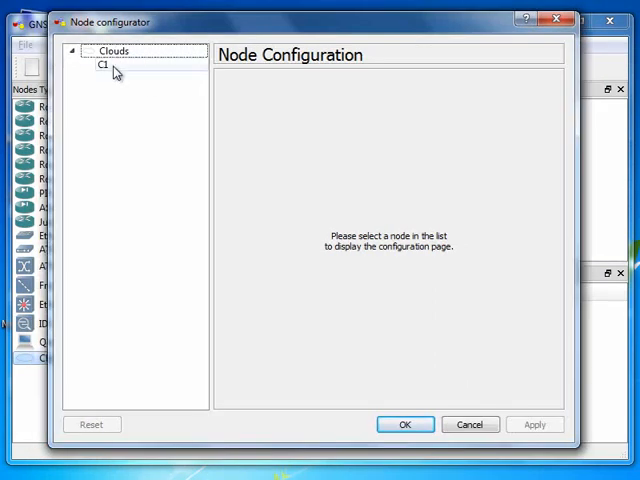
left_click(104, 64)
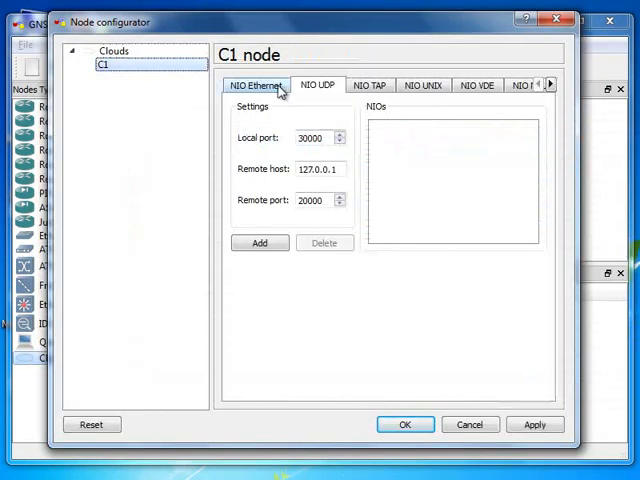
left_click(254, 84)
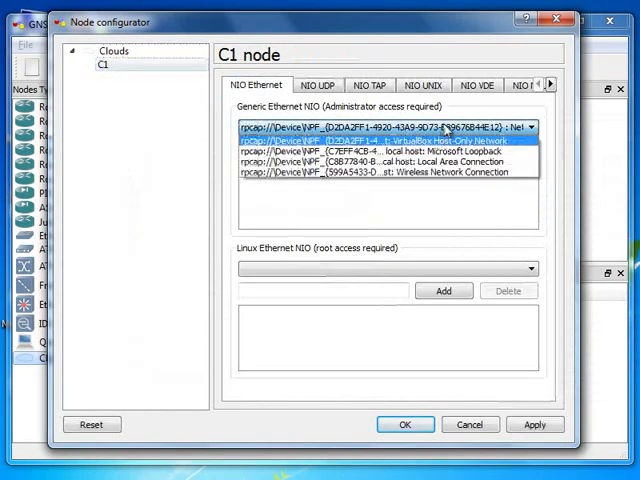
left_click(384, 150)
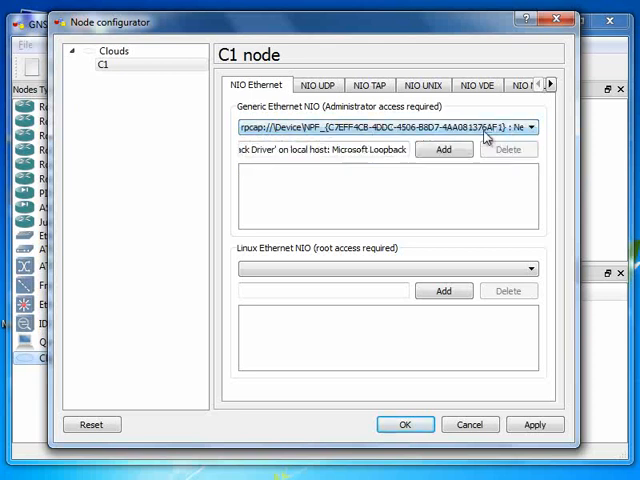
left_click(444, 148)
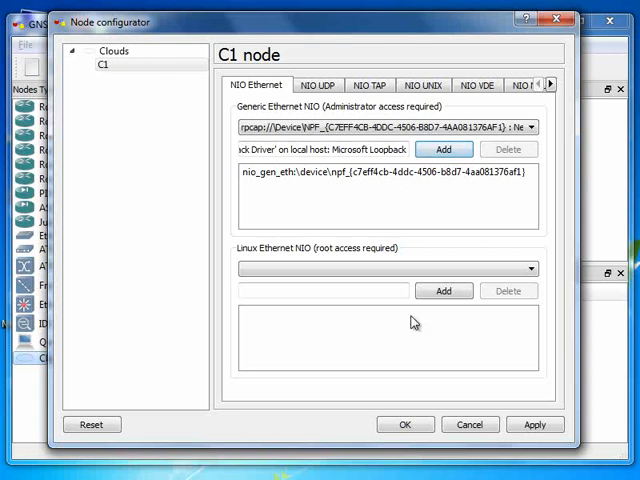
left_click(404, 424)
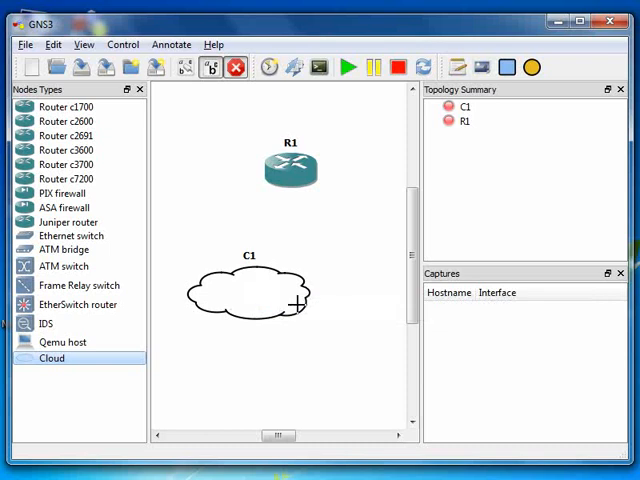
- Link cloud C1 to router R1 and leave link mode
left_click_drag(290, 178, 258, 264)
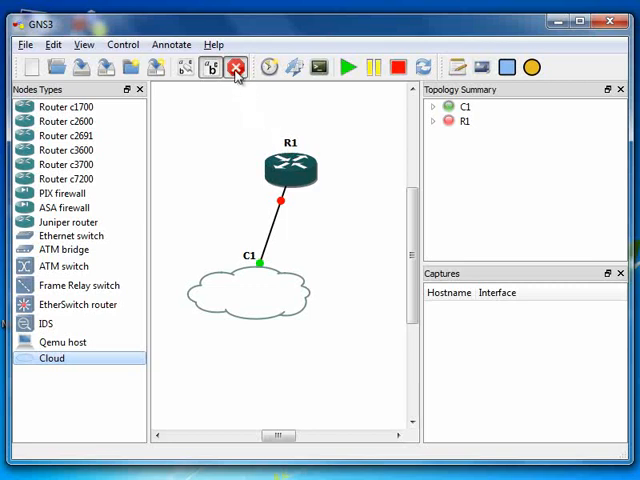
left_click(236, 68)
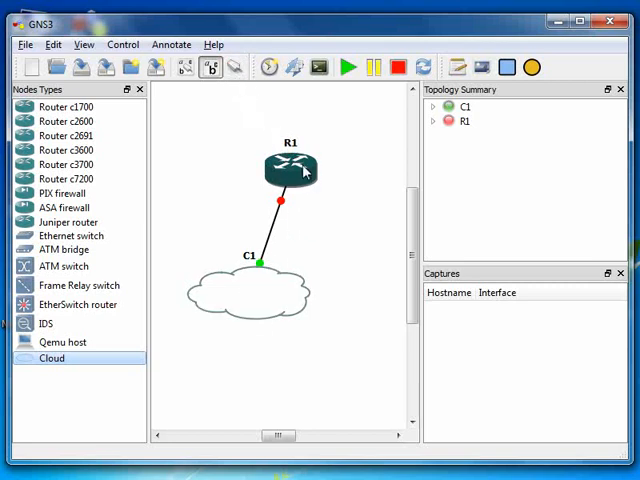